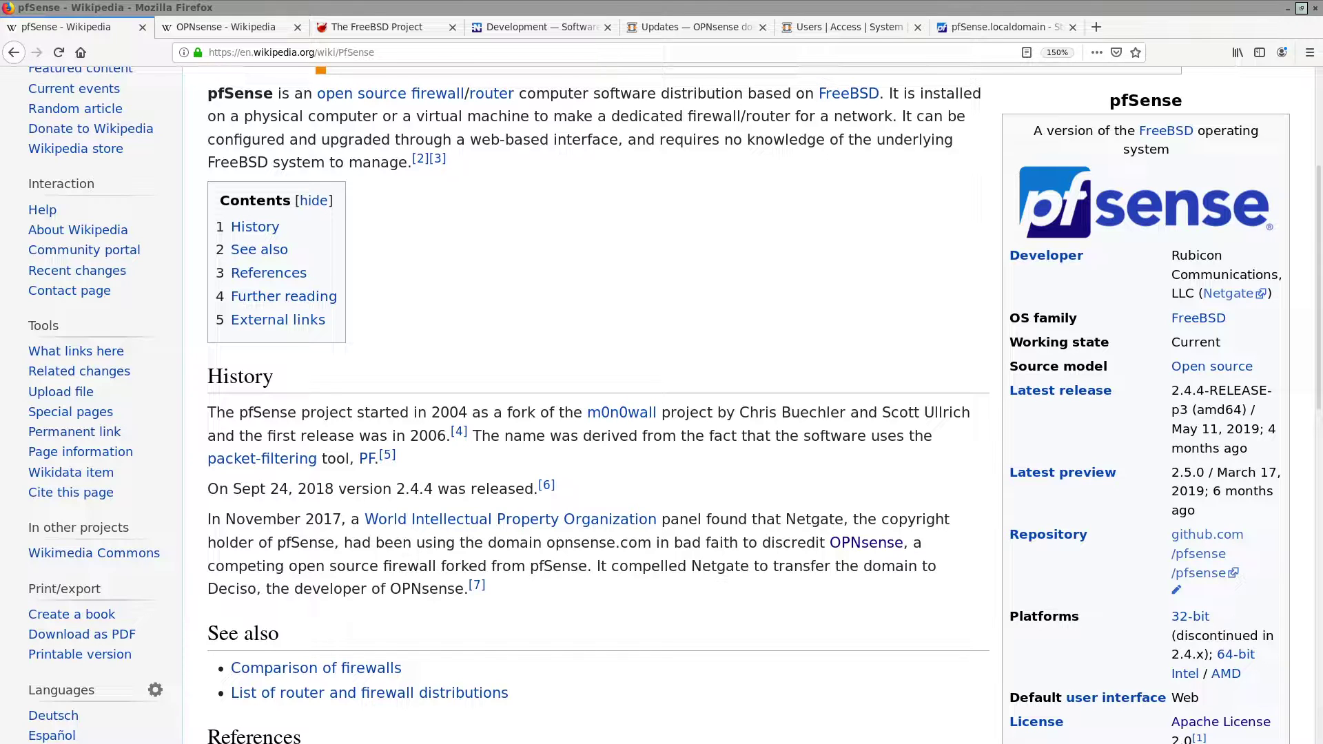
Show the pfsense.org about page scrolled to its Legal and Apache 2.0 LICENSE sections.
left_click(225, 26)
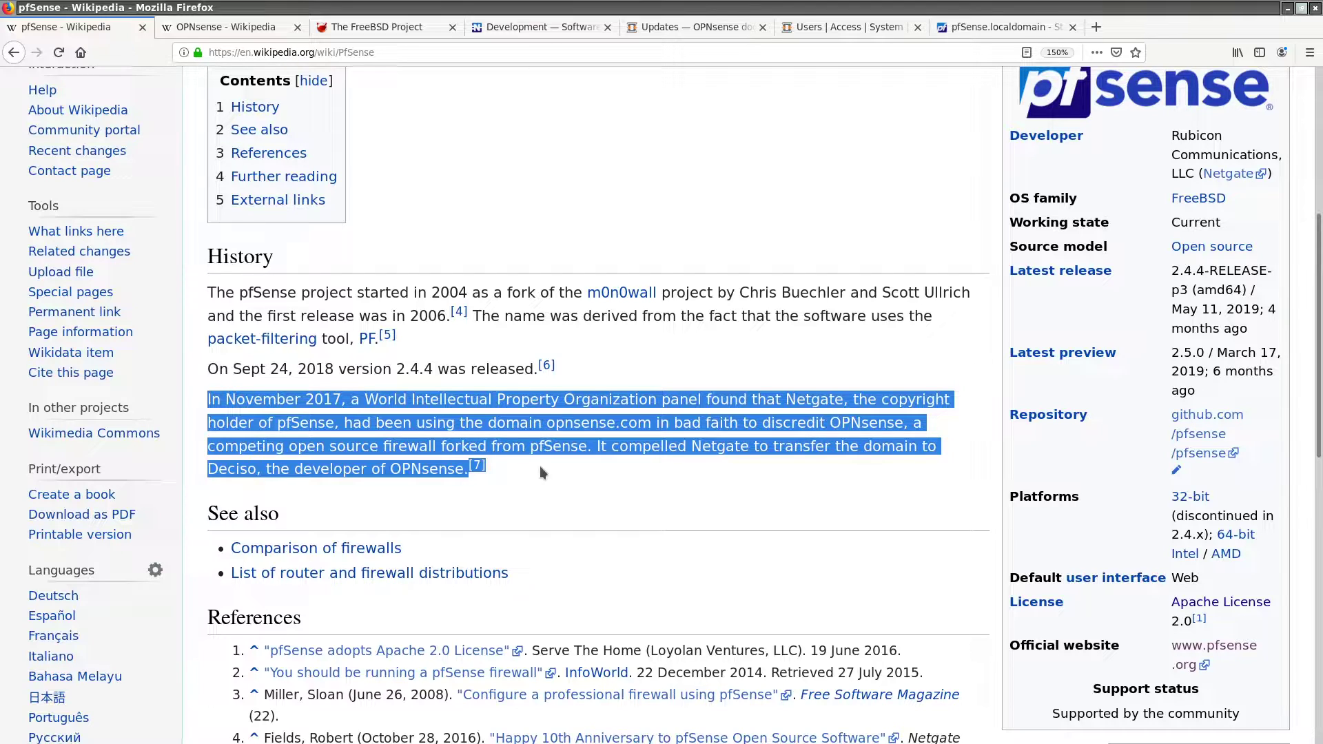
mouse_move(619, 253)
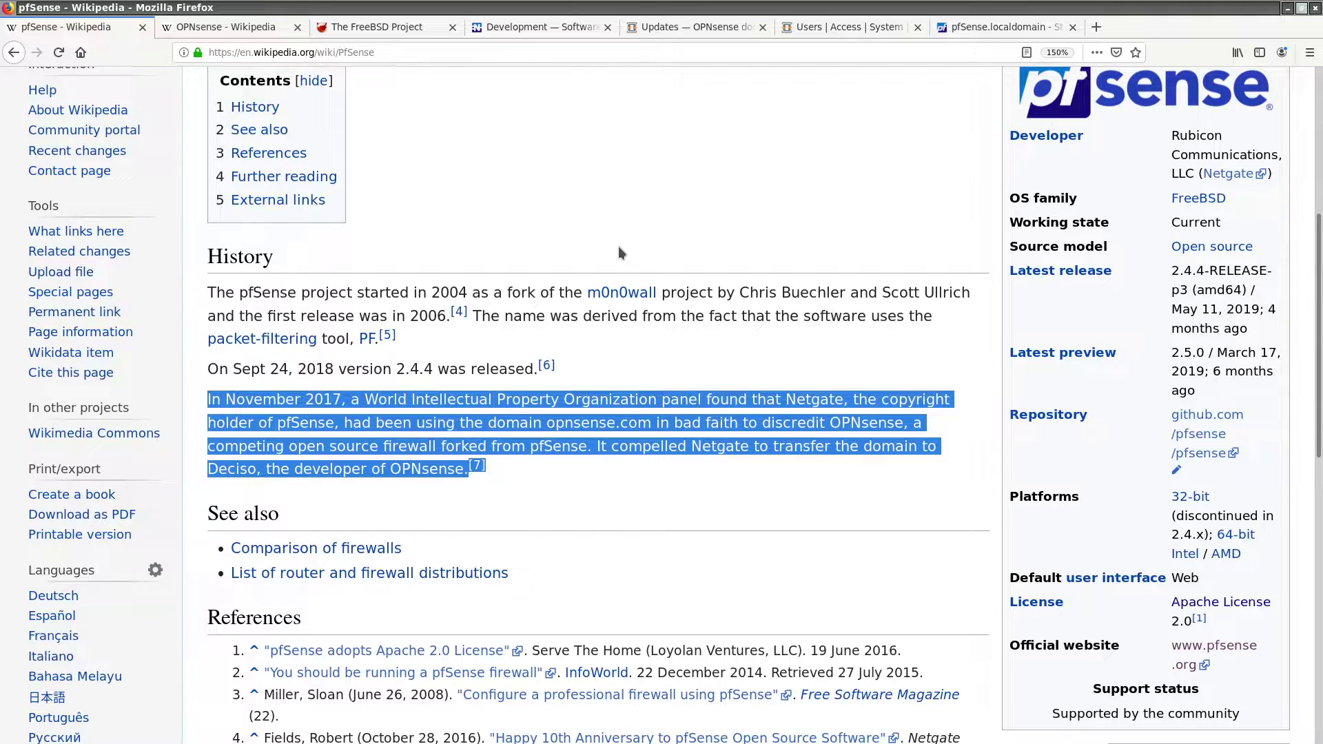
left_click(380, 26)
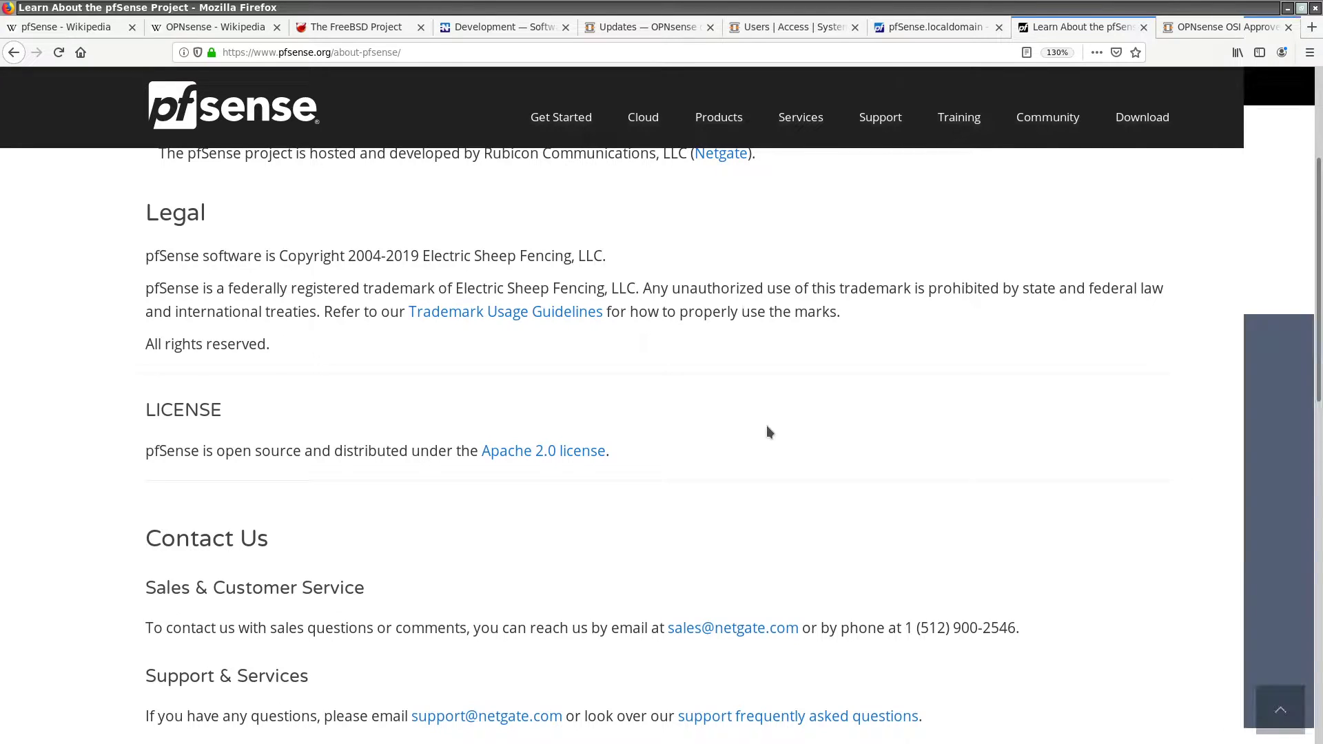
Show the OPNsense legal notices with the BSD 2-Clause Simplified license text.
left_click(1223, 26)
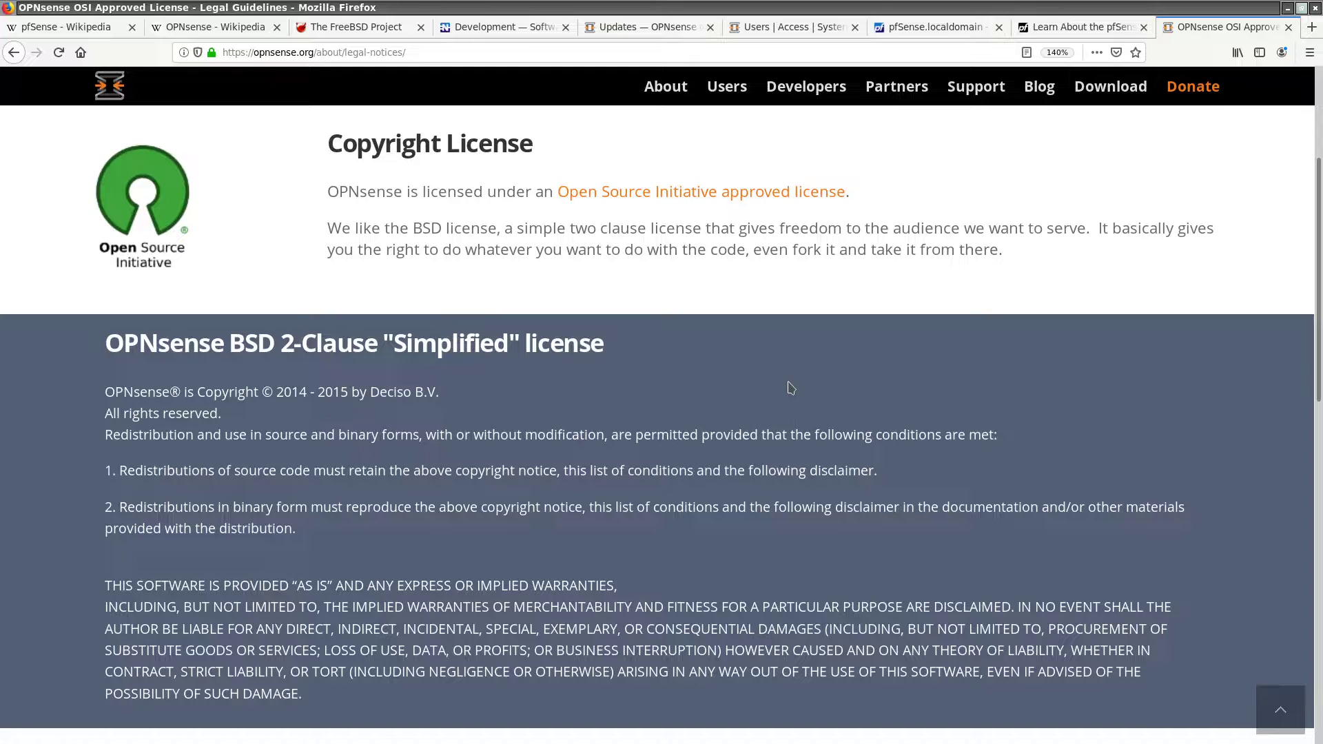
Run the OPNsense firmware security audit listing four vulnerable installed packages.
left_click(648, 27)
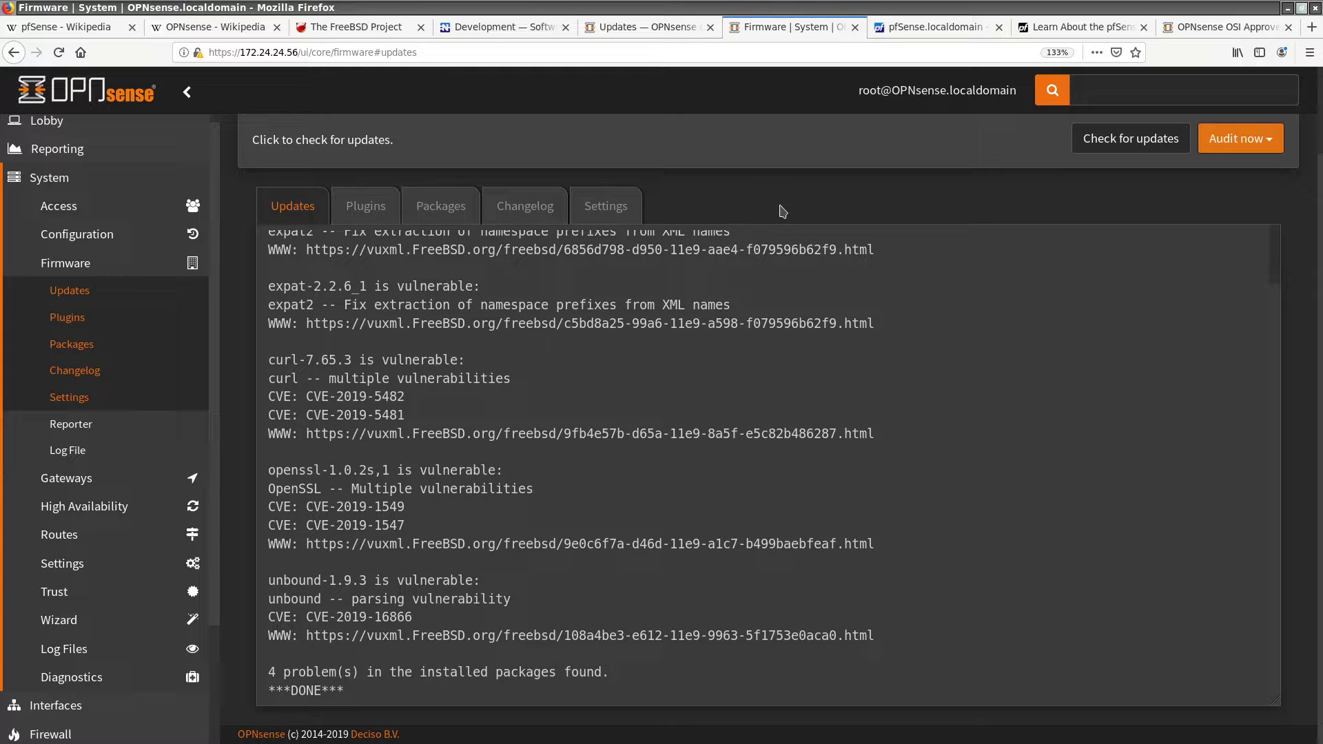
Show the Netgate Docs Software Release Schedule page for pfSense maintenance releases.
left_click(498, 26)
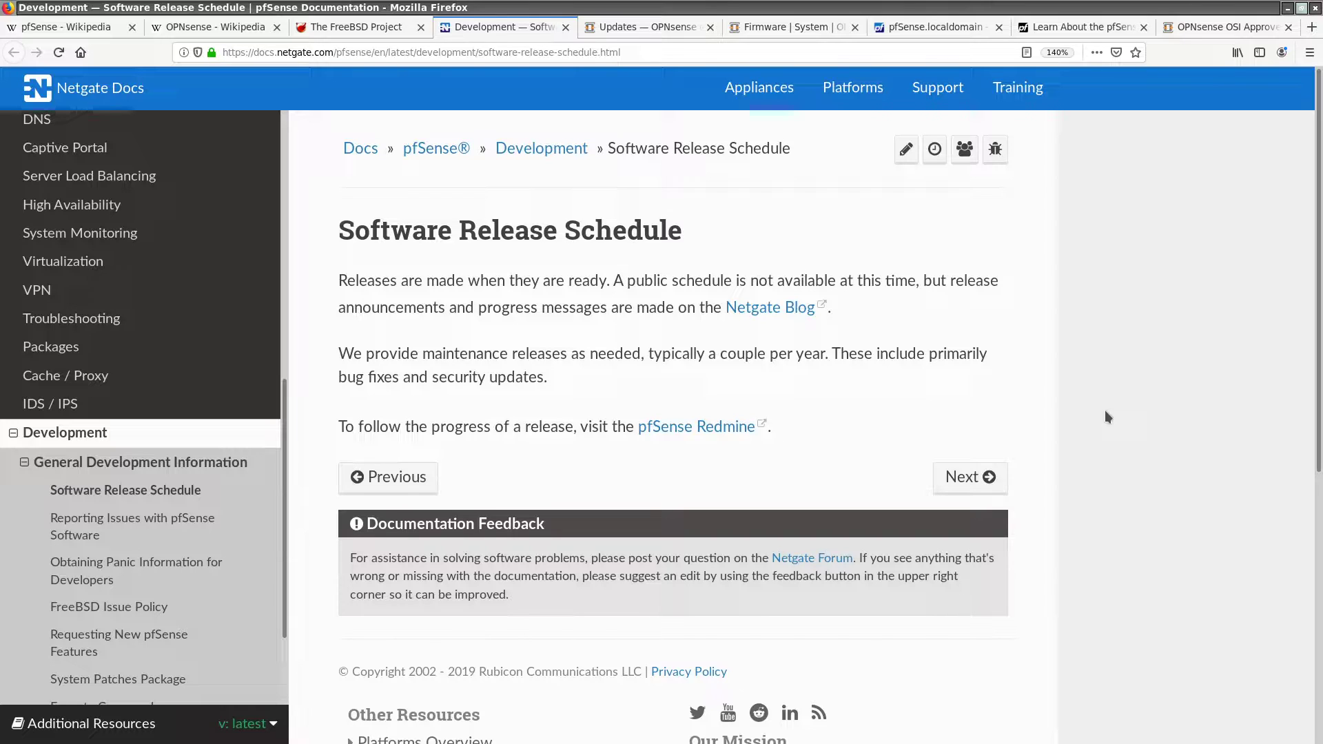
Show the OPNsense docs Updates page on twice-yearly majors with biweekly updates.
left_click(648, 26)
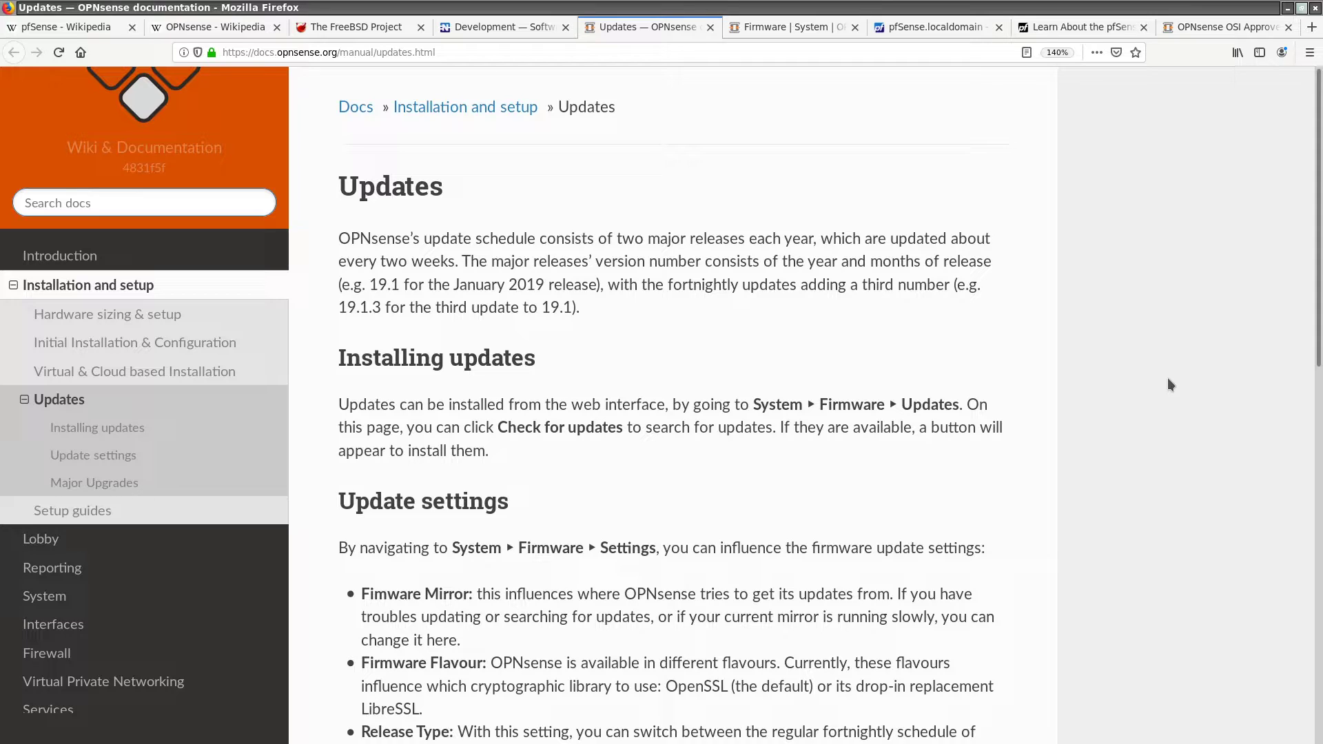
Review pfSense Arpwatch settings, then return to the dashboard via the logo.
left_click(788, 26)
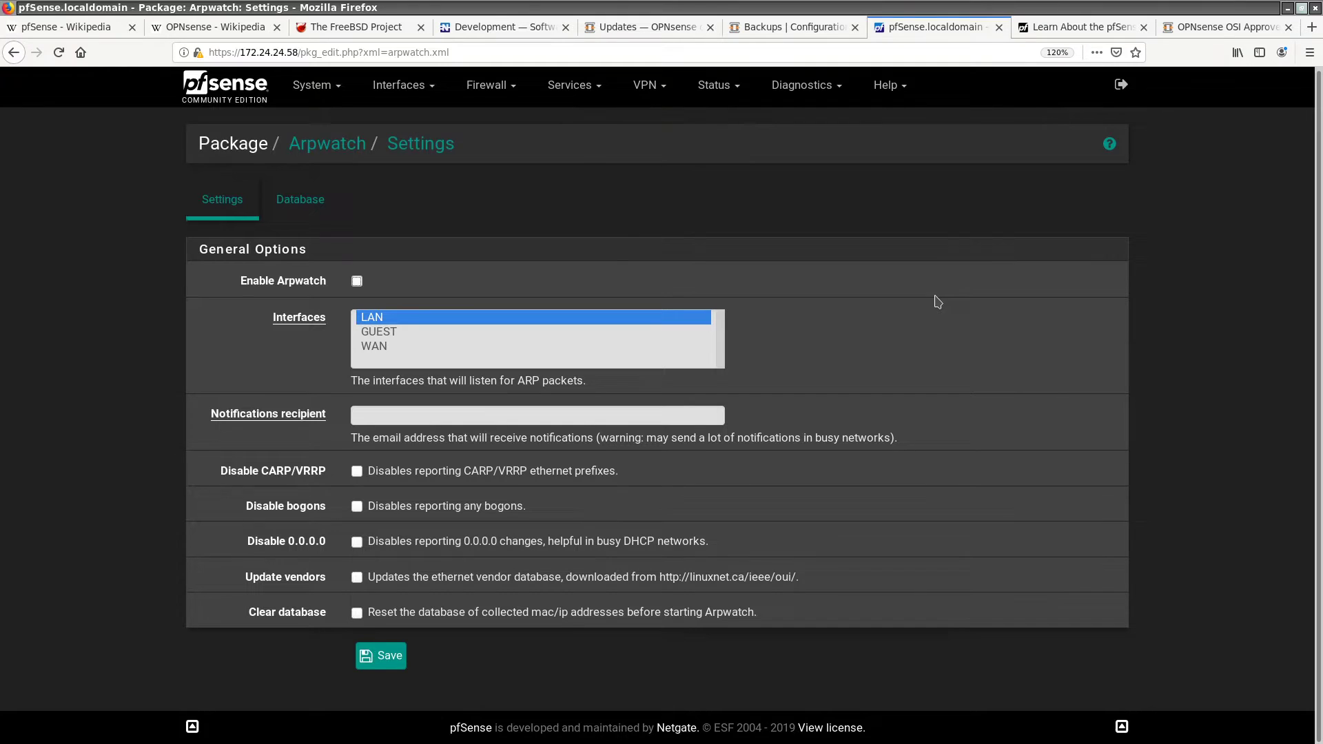
left_click(569, 85)
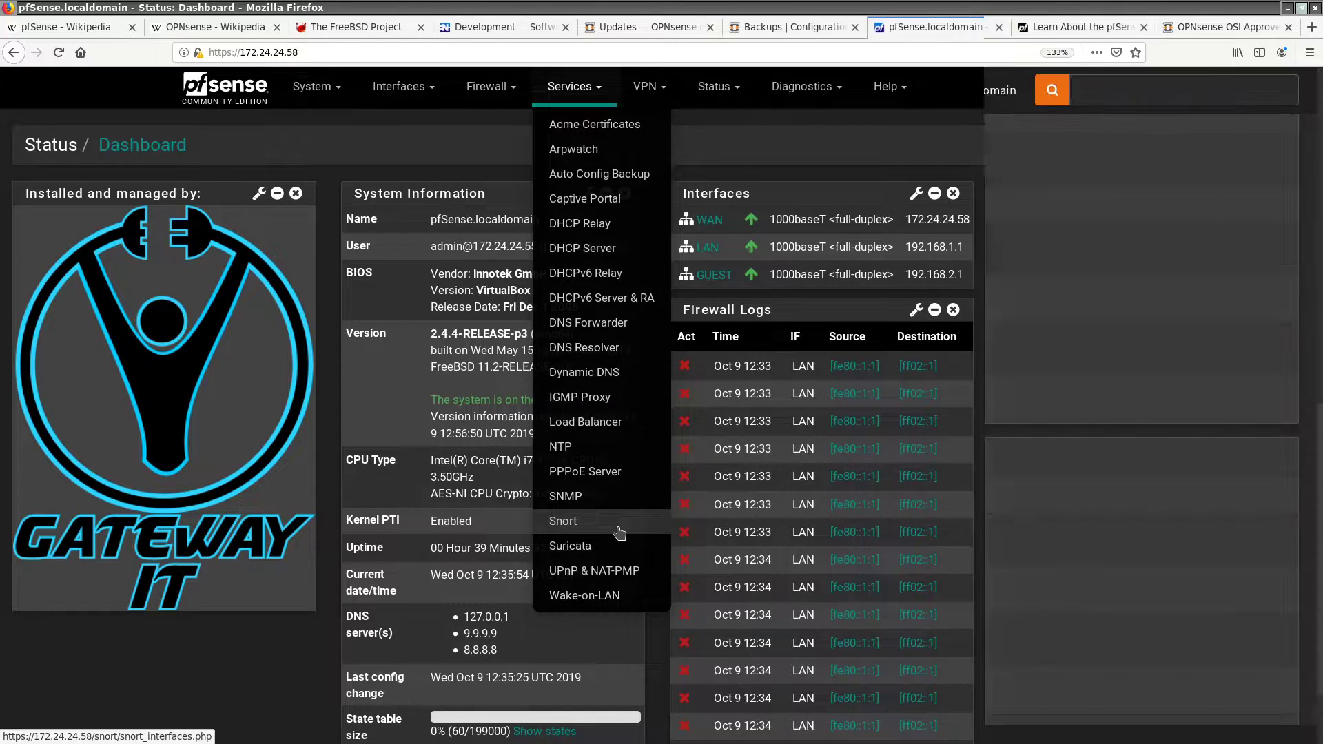
Expand the OPNsense Services sidebar to the Intrusion Detection entry.
left_click(788, 26)
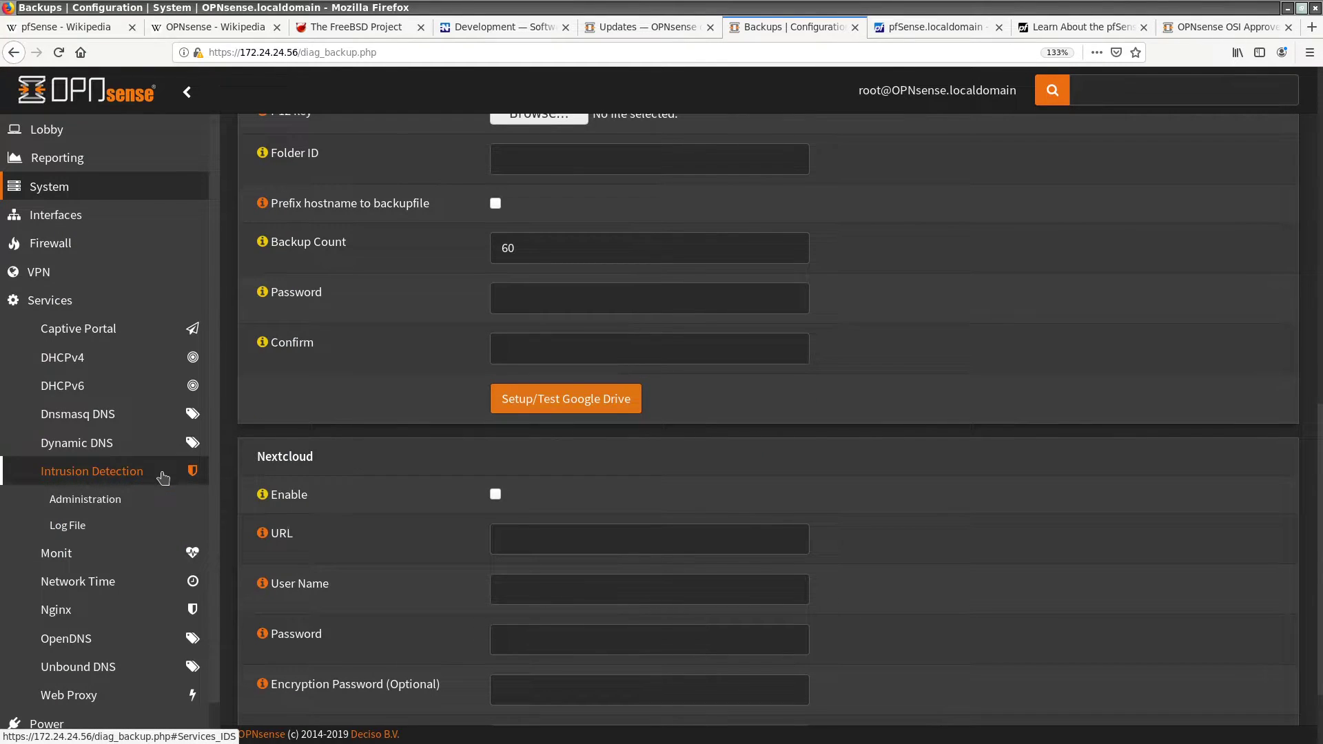
mouse_move(951, 363)
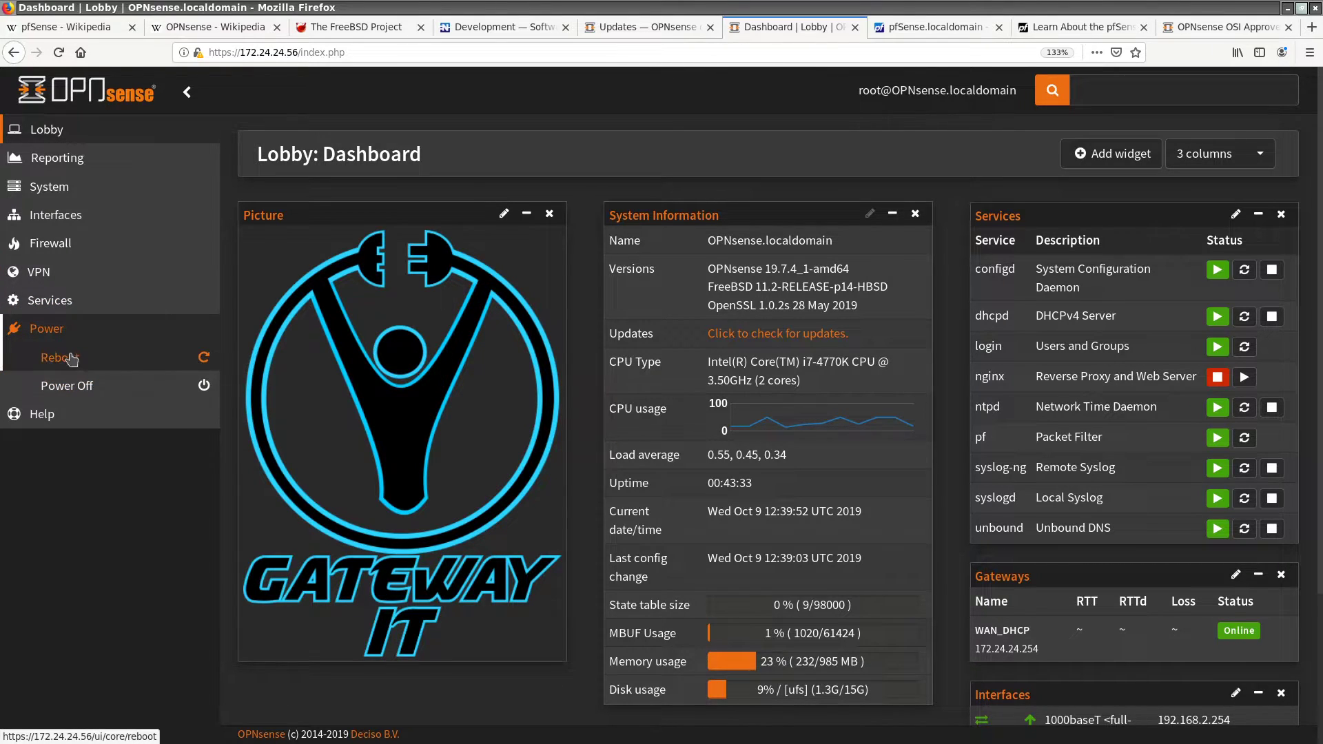
mouse_move(66, 386)
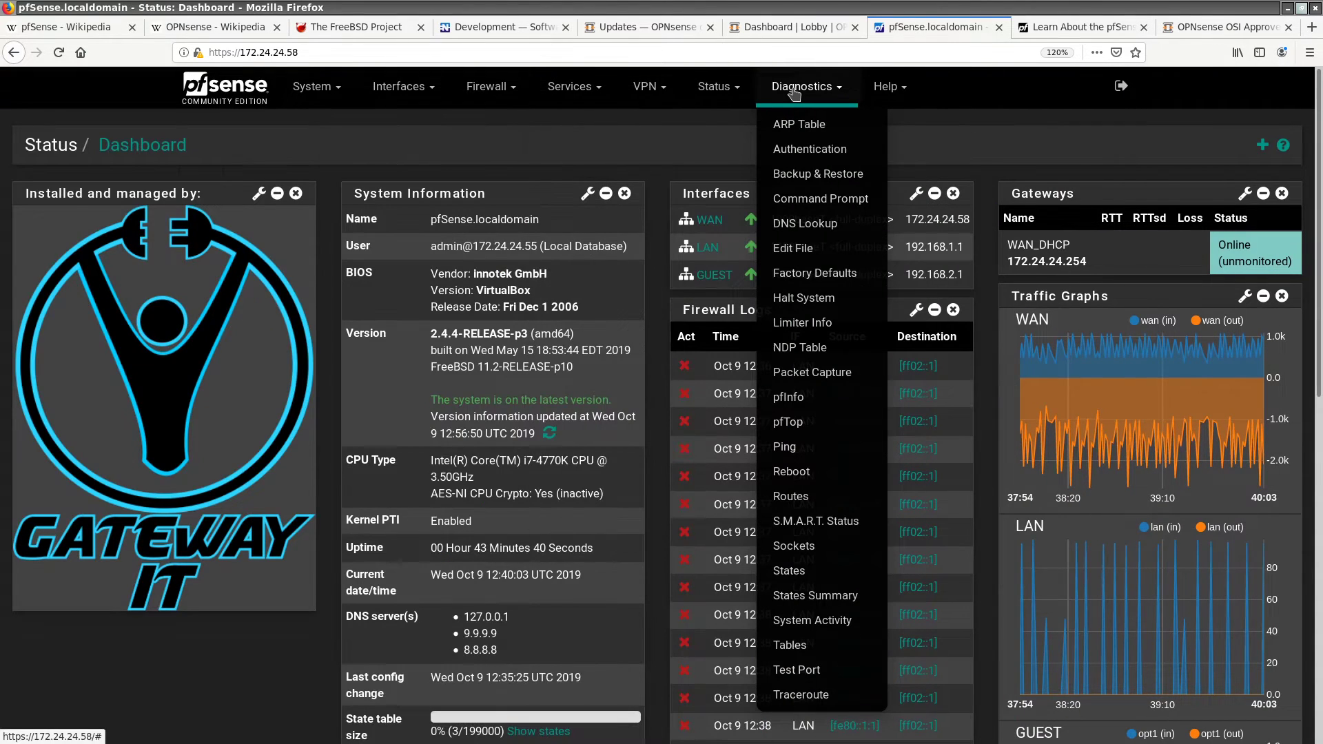
mouse_move(802, 322)
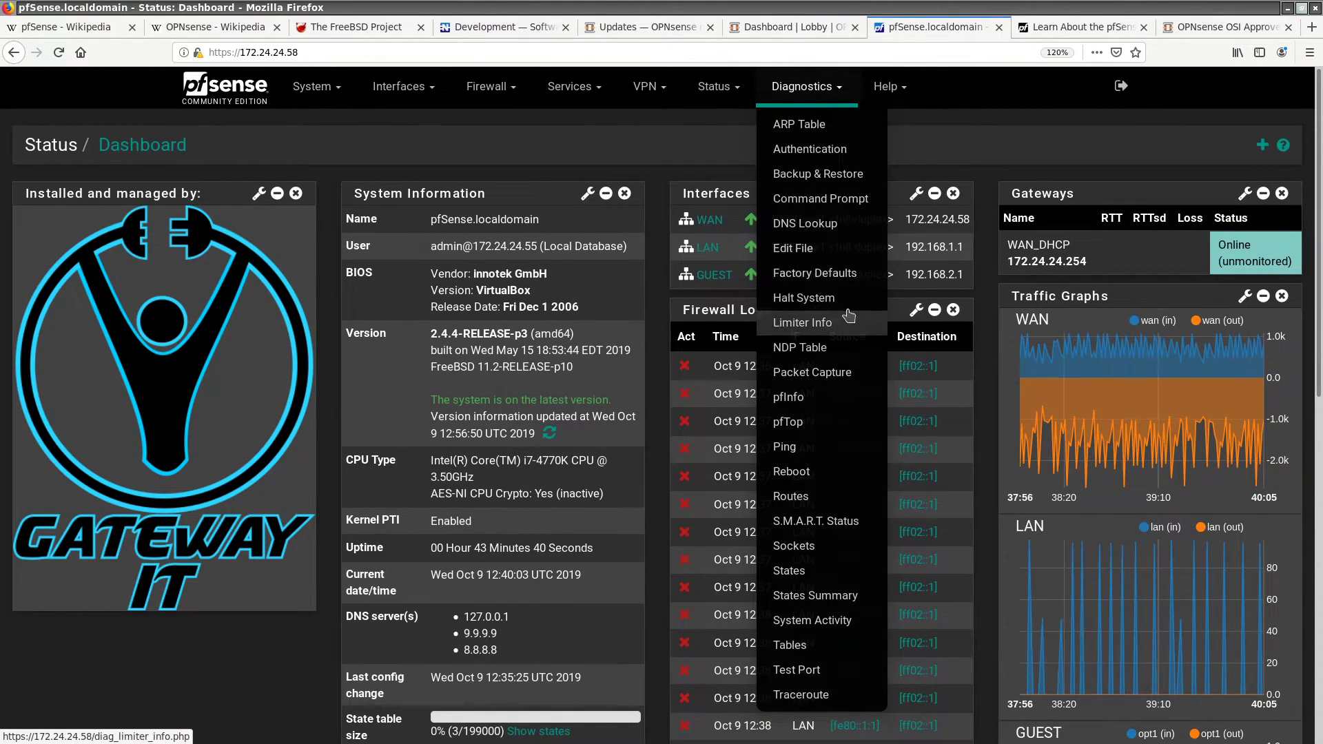
mouse_move(804, 298)
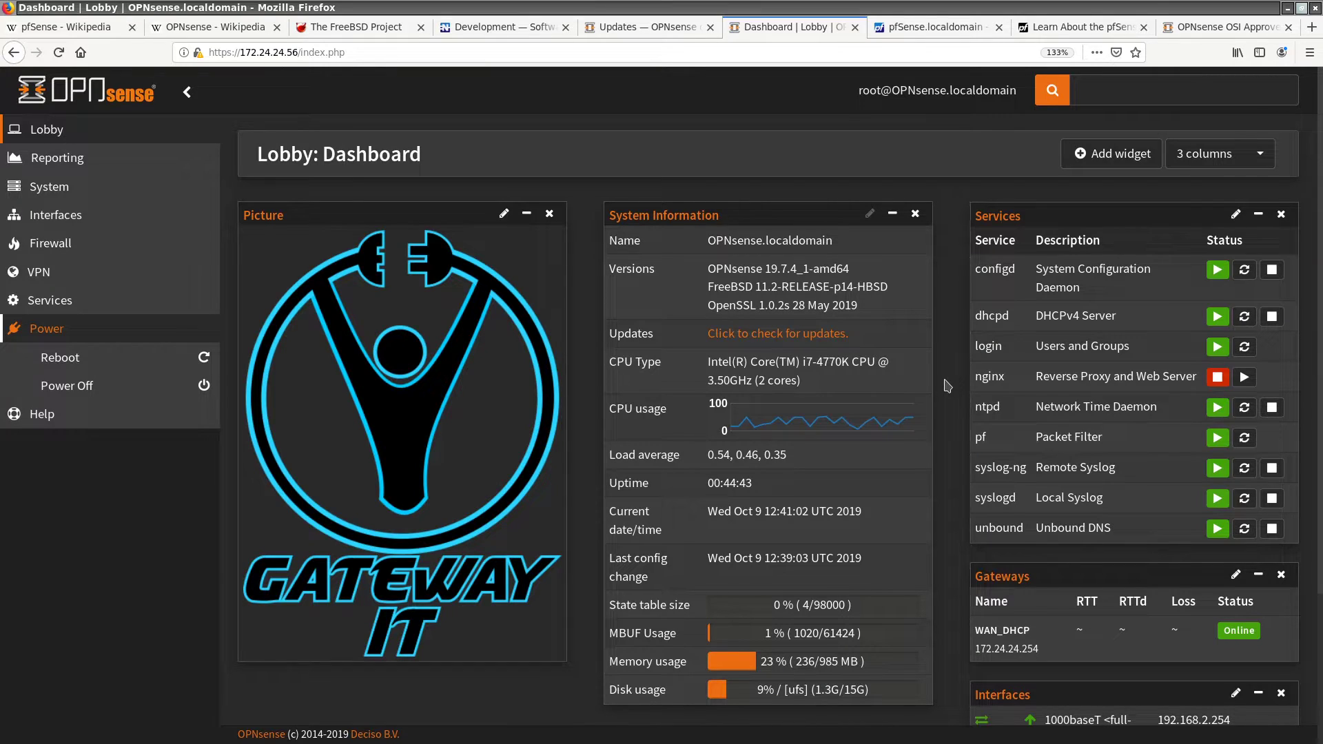
mouse_move(934, 288)
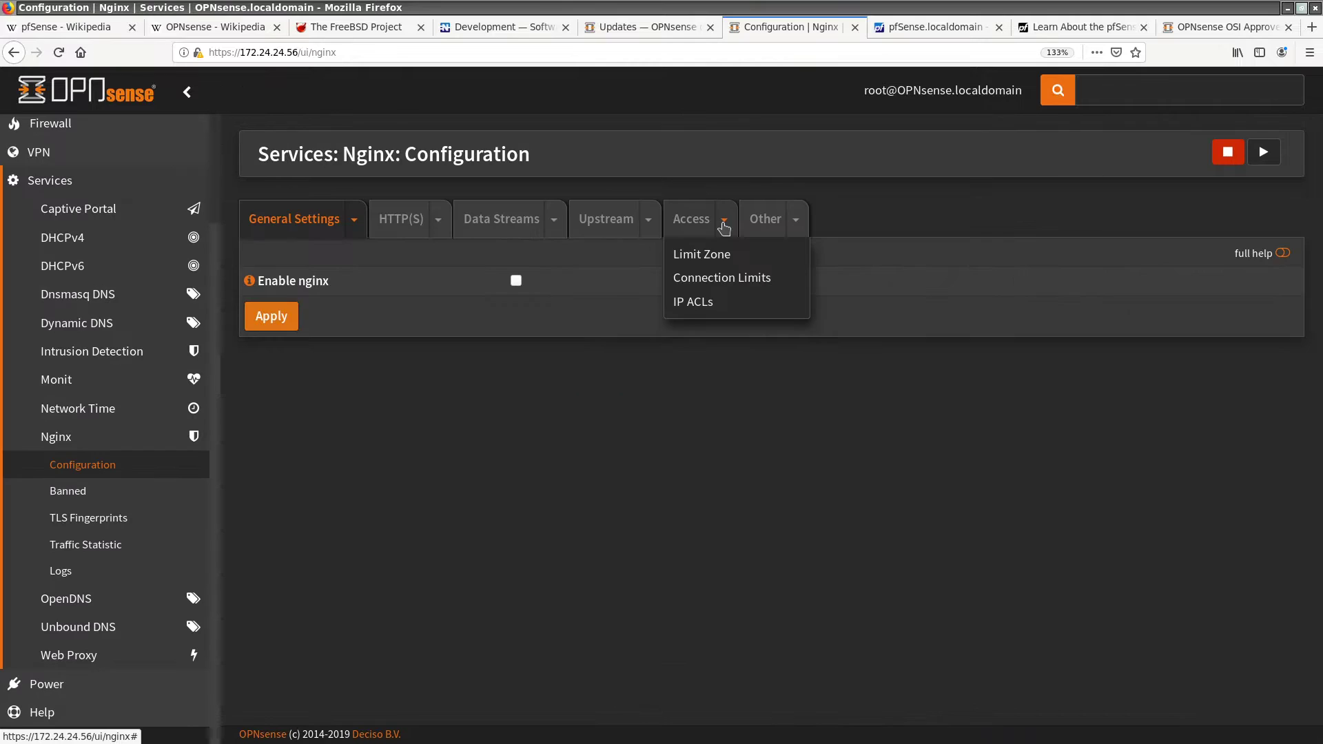
mouse_move(557, 232)
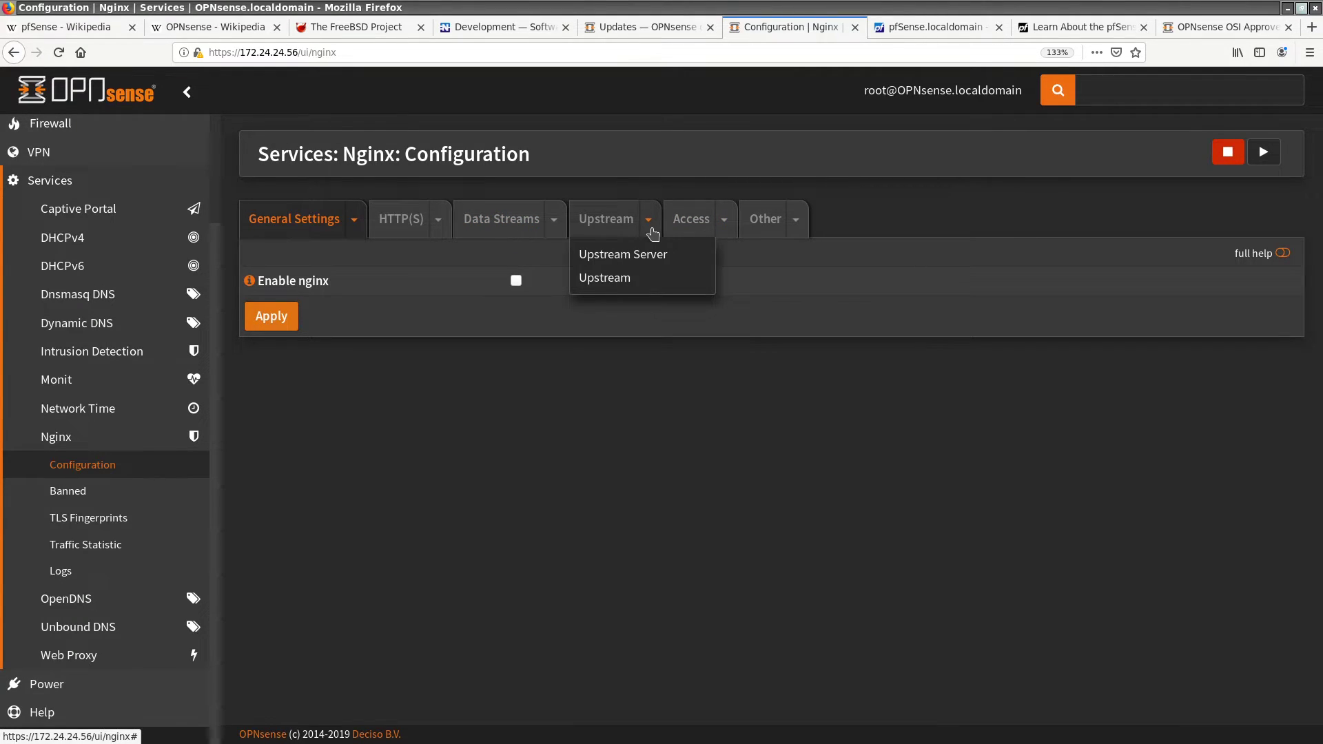
Choose Naxsi WAF Policy from the Nginx HTTP(S) dropdown, showing no rules installed.
left_click(437, 226)
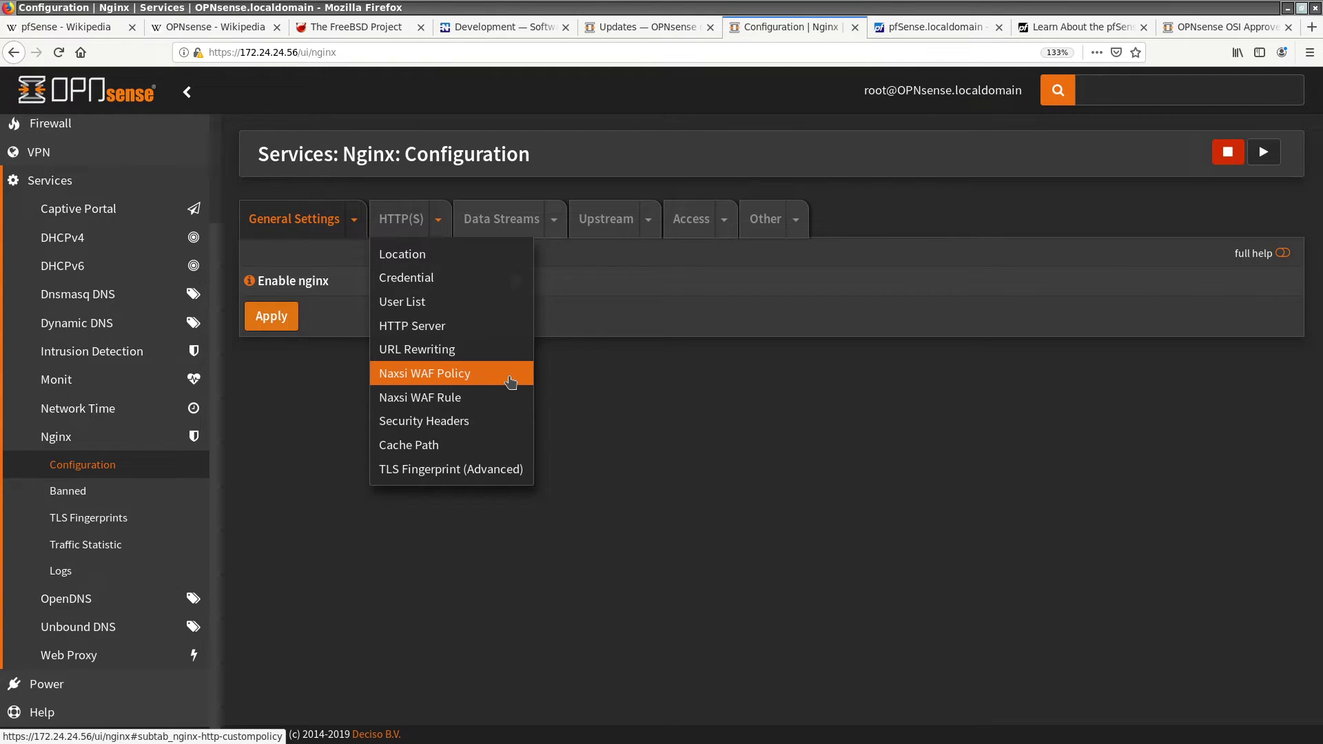
left_click(424, 373)
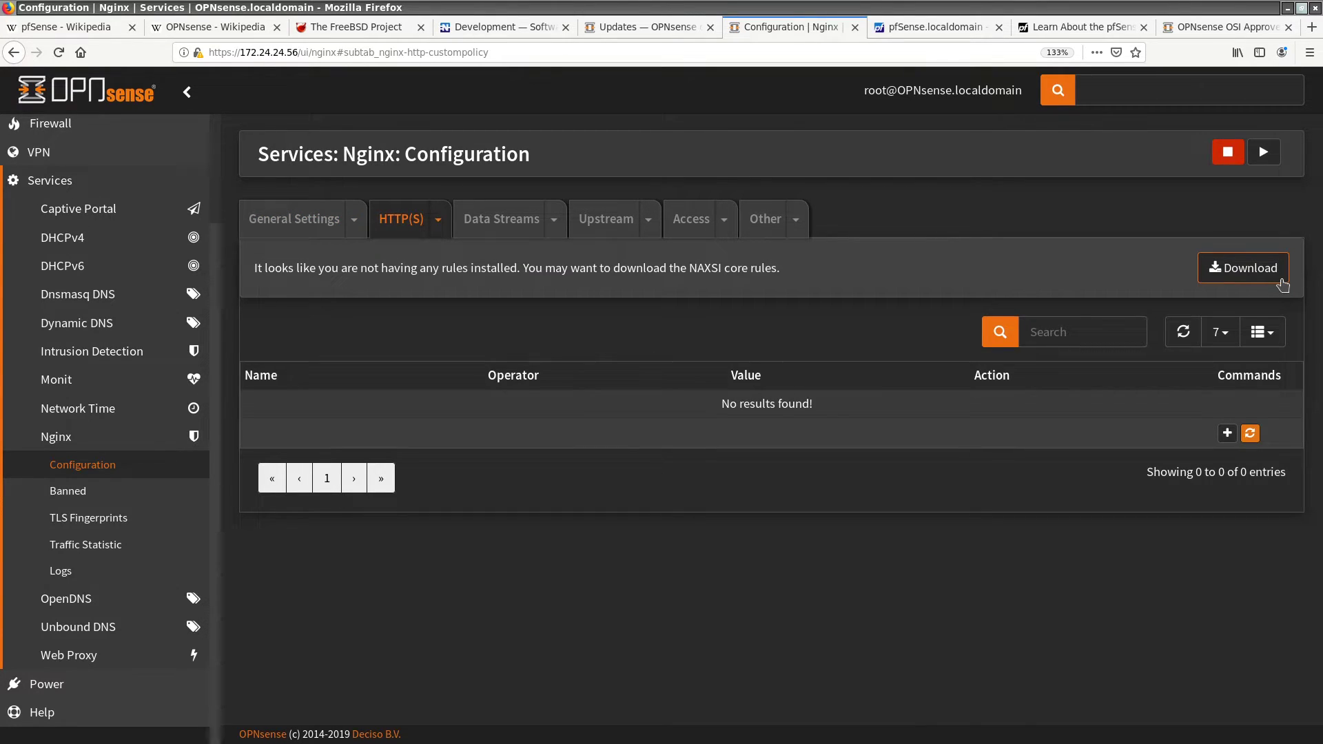